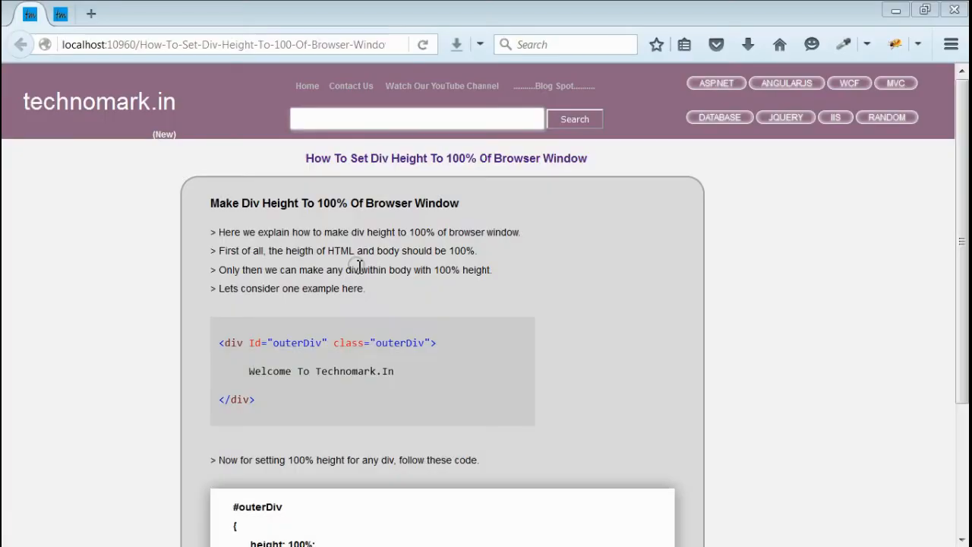
mouse_move(328, 254)
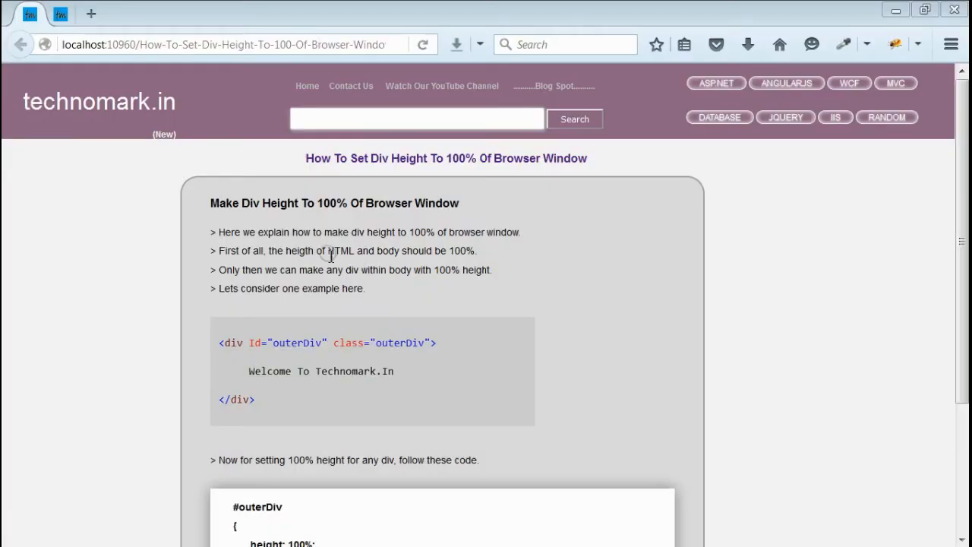
Highlight the note about html and body height and bring the outerDiv tag into view
left_click_drag(328, 251, 433, 251)
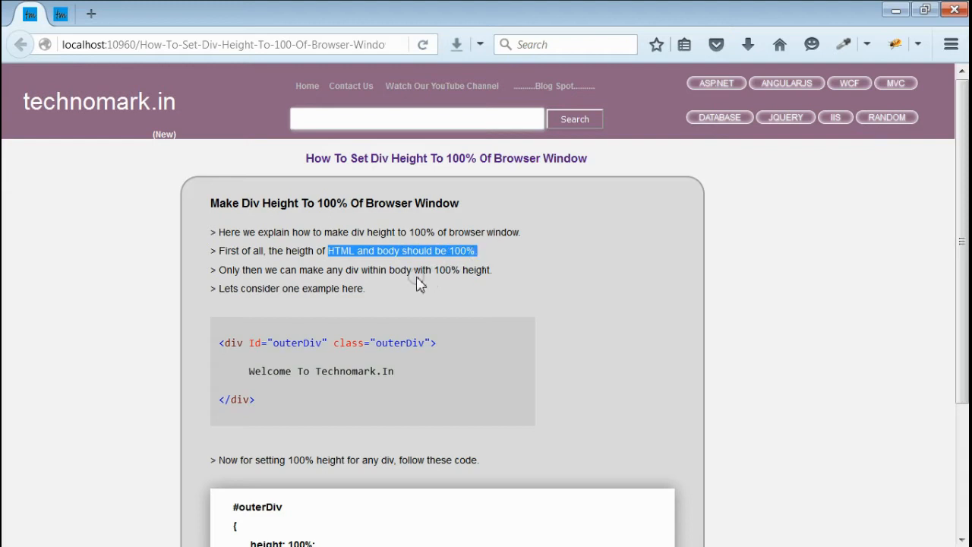
mouse_move(410, 273)
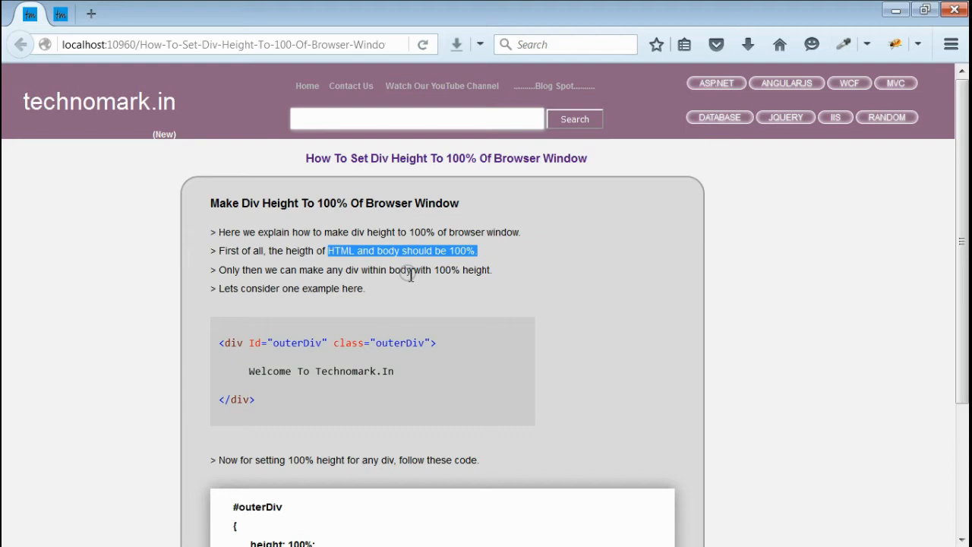
left_click(381, 294)
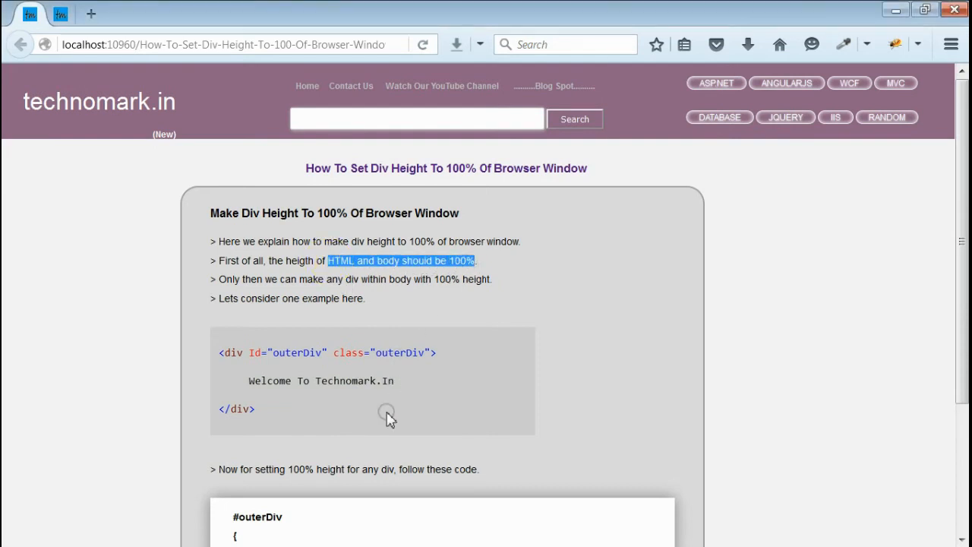
scroll("down", 3)
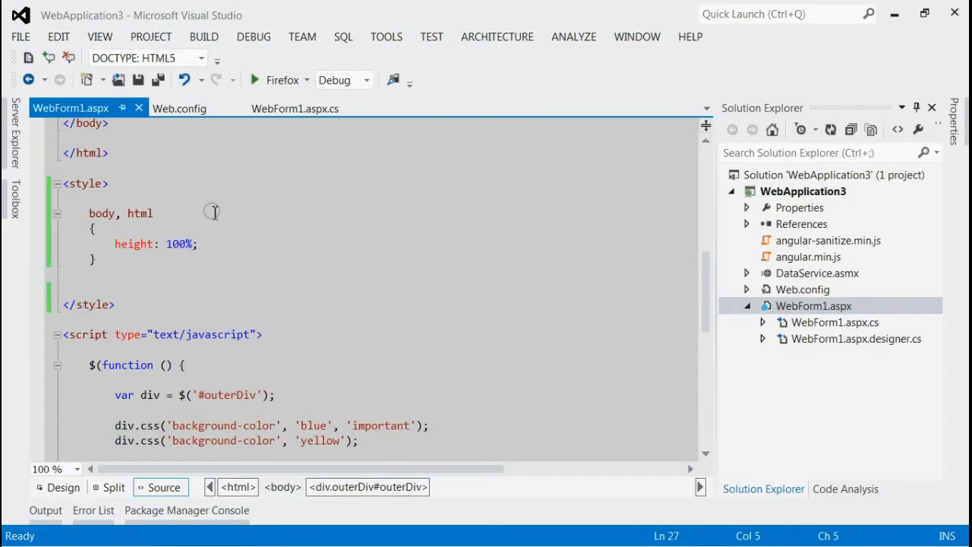
mouse_move(100, 240)
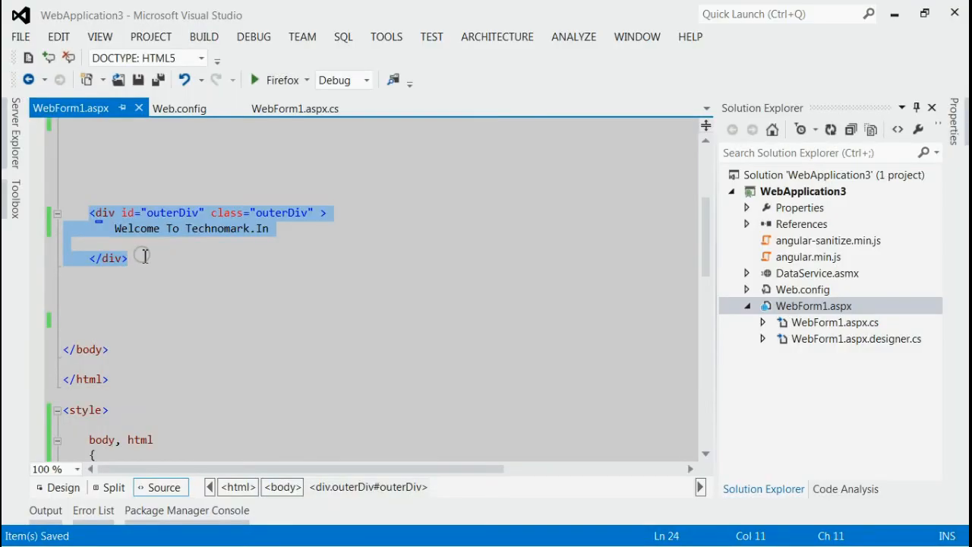
Add style="height: 100%; background-color: red;" to outerDiv and run WebForm1.aspx in Firefox
left_click(322, 296)
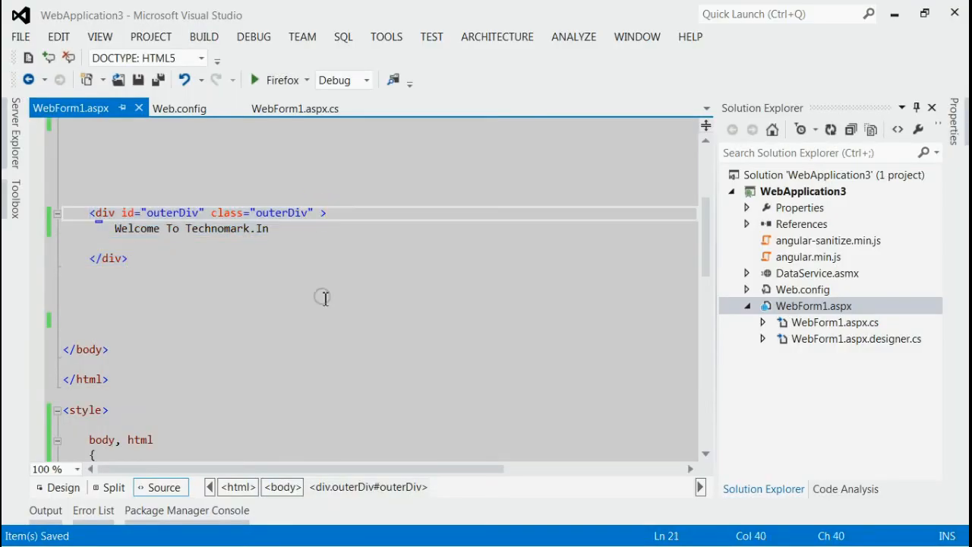
type("style=\"height: 100%; background-color: red;\"")
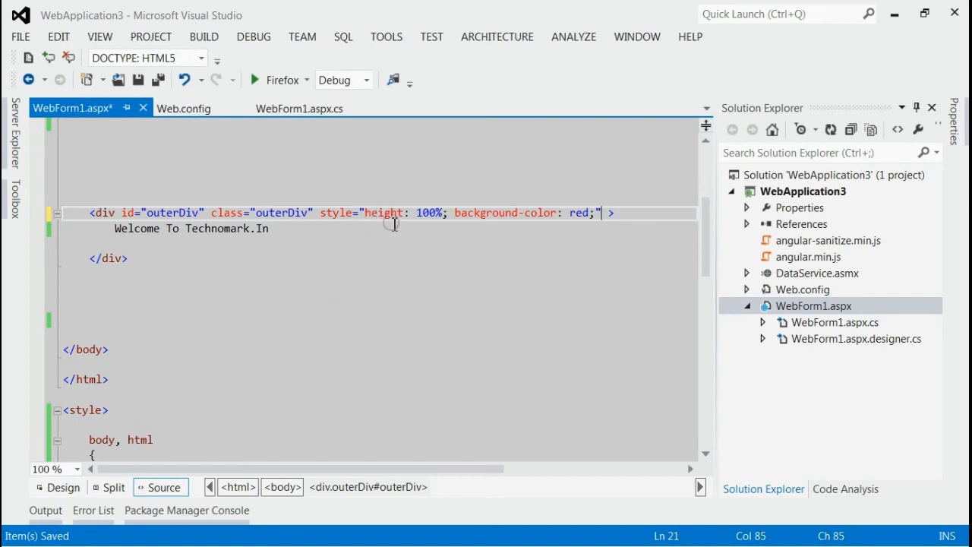
left_click_drag(319, 213, 604, 212)
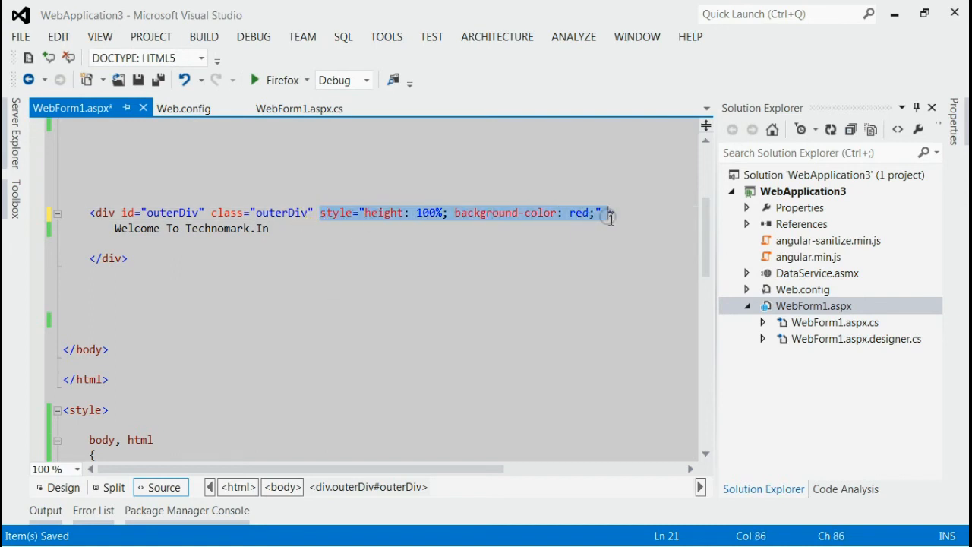
mouse_move(185, 150)
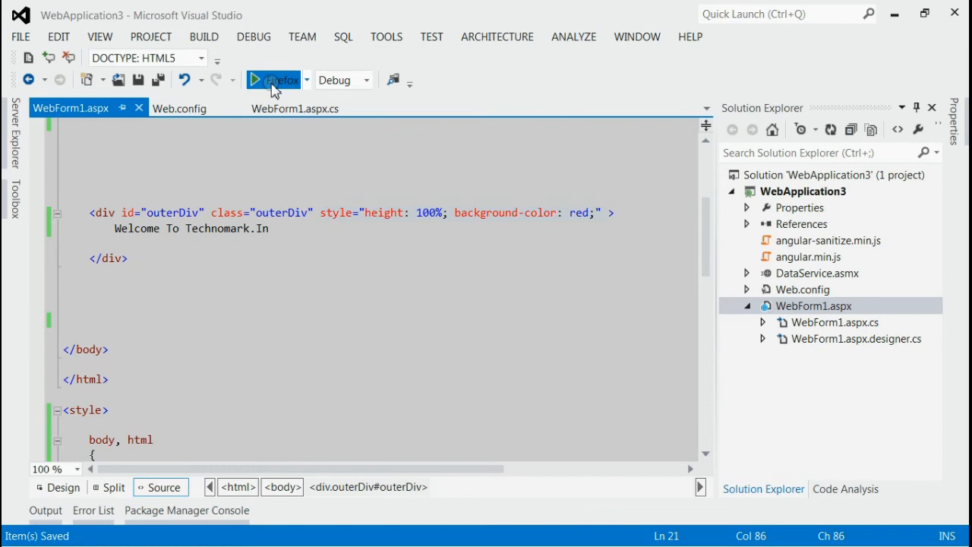
left_click(272, 79)
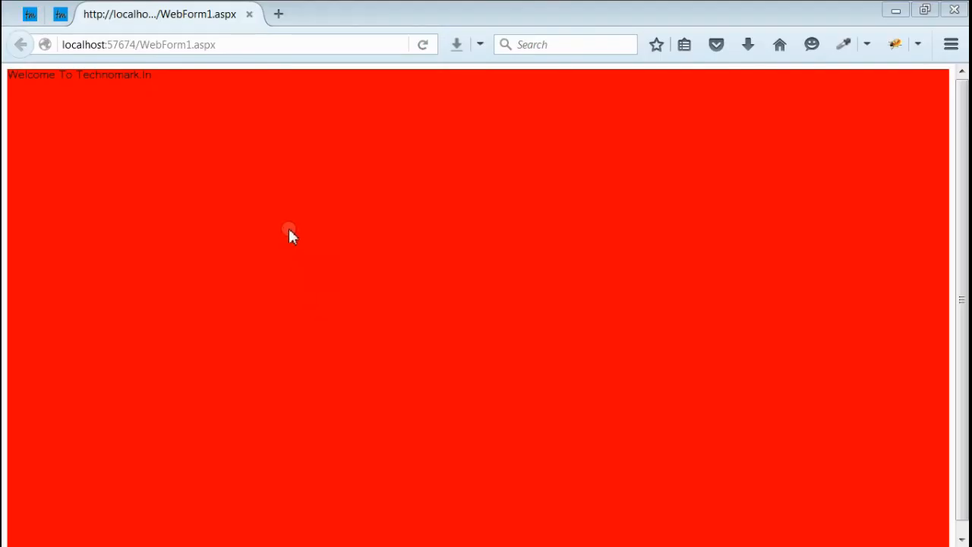
mouse_move(839, 107)
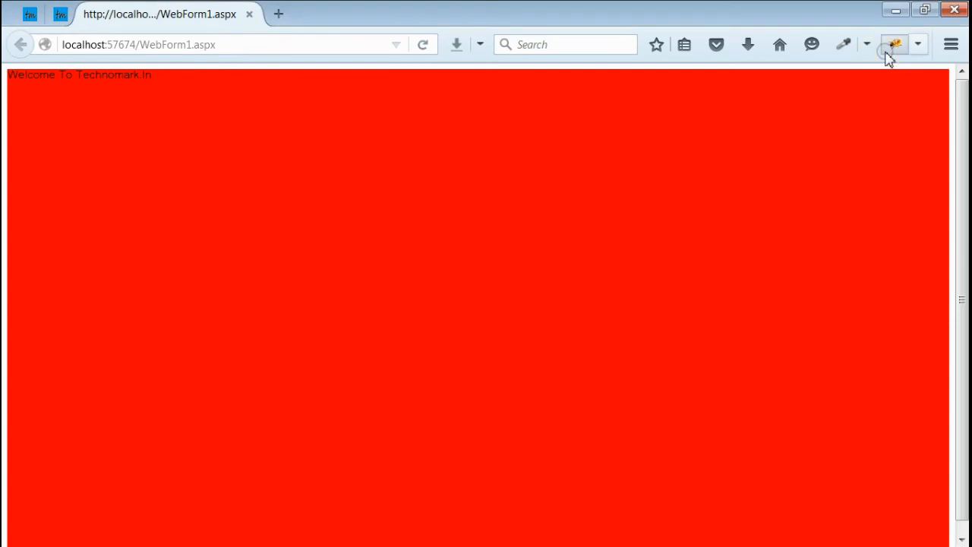
Open Firebug and select the outerDiv to review its element.style red background and 100% height
left_click(894, 45)
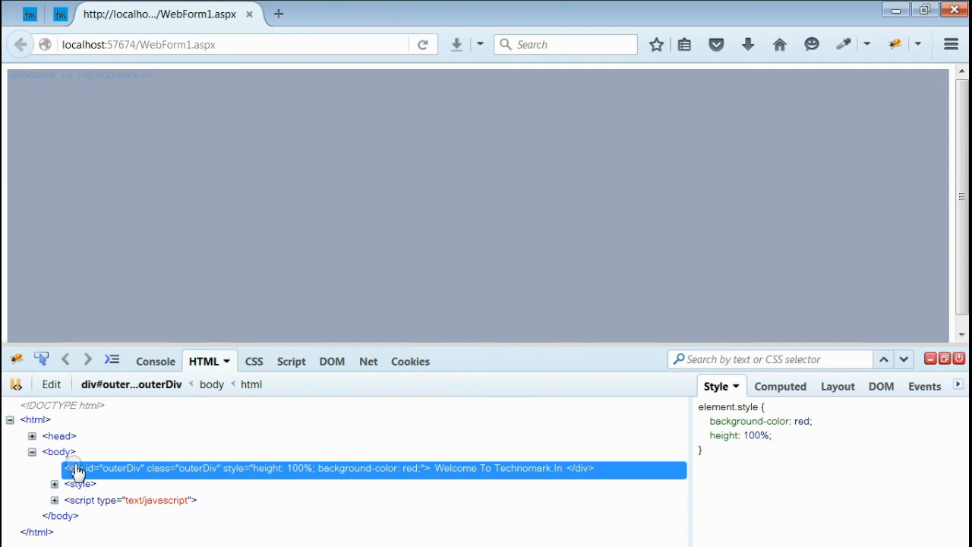
mouse_move(76, 463)
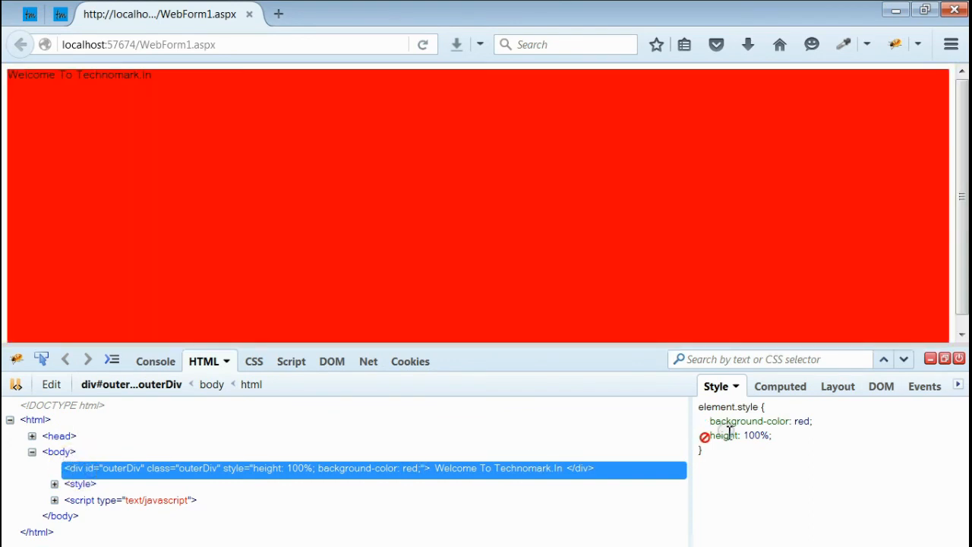
left_click(705, 421)
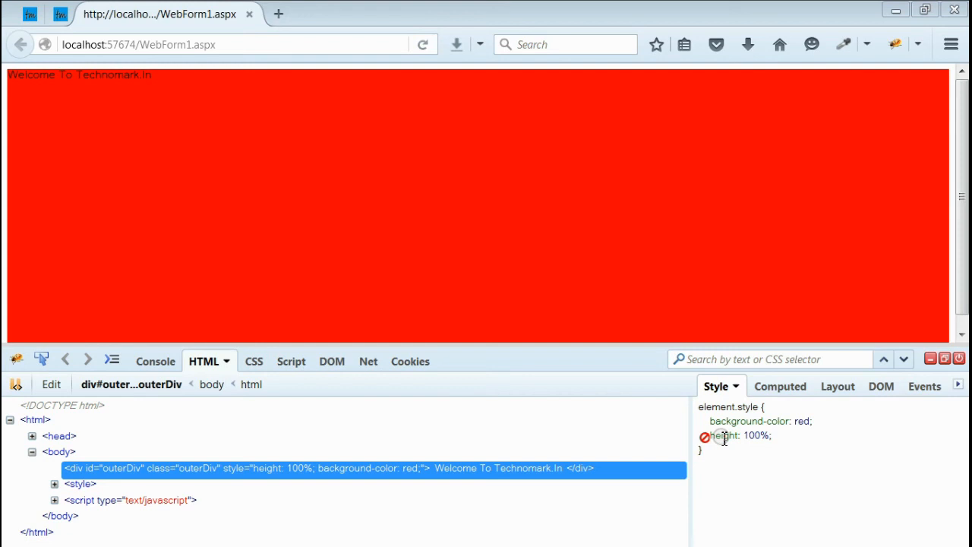
mouse_move(720, 434)
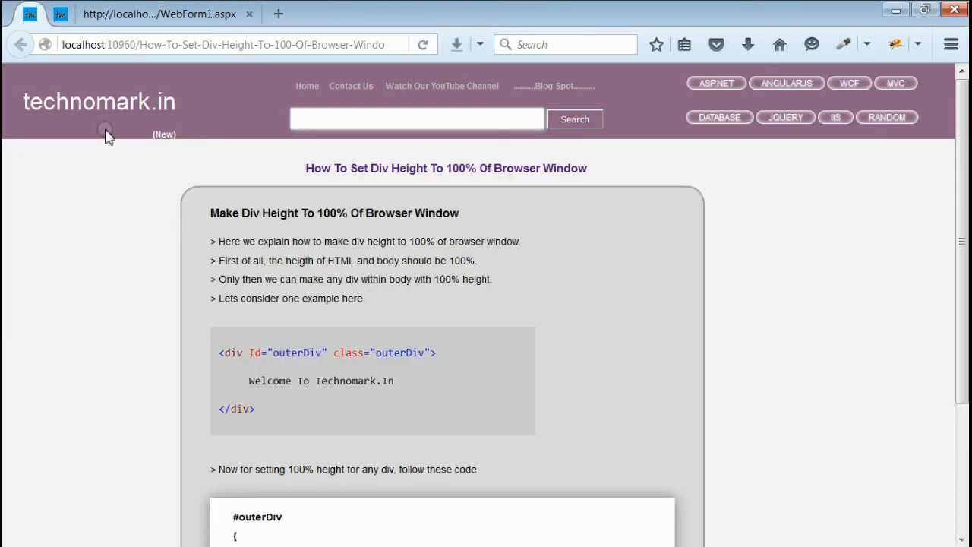
mouse_move(110, 121)
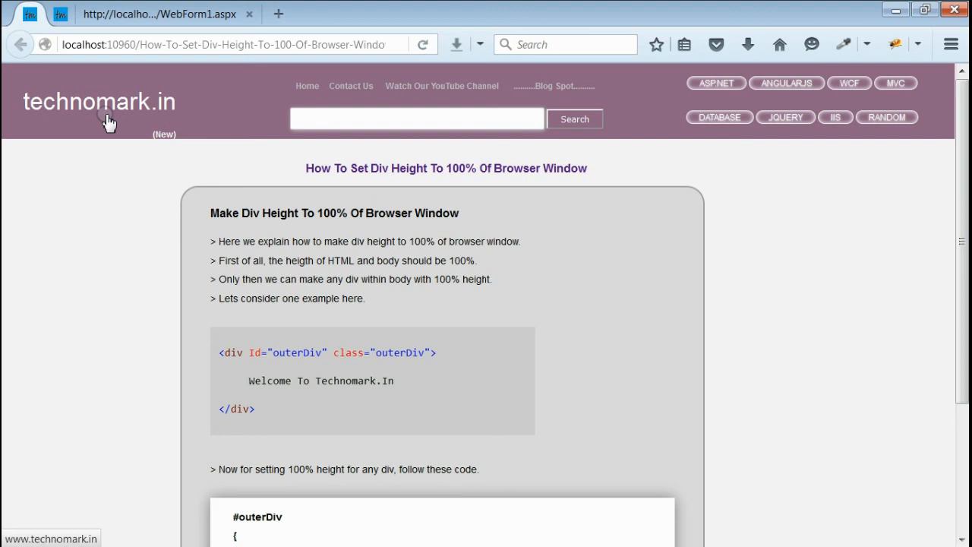